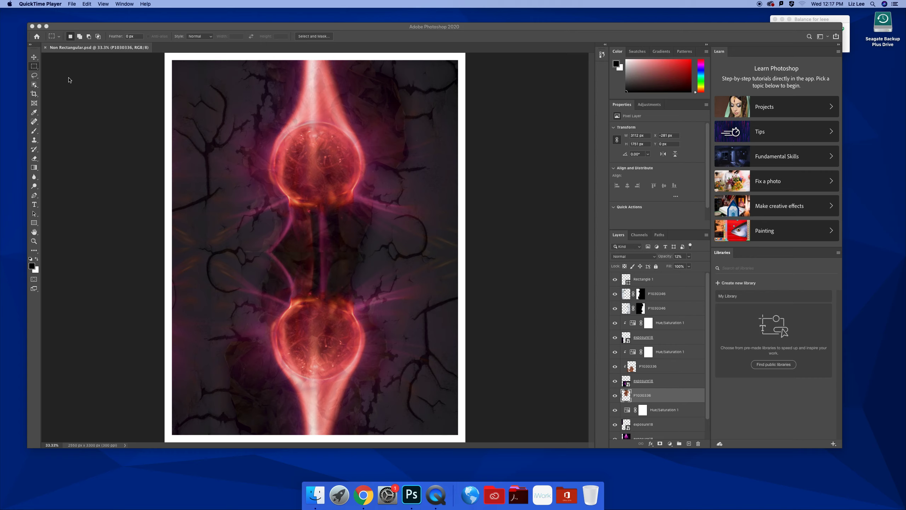
pyautogui.moveTo(68, 2)
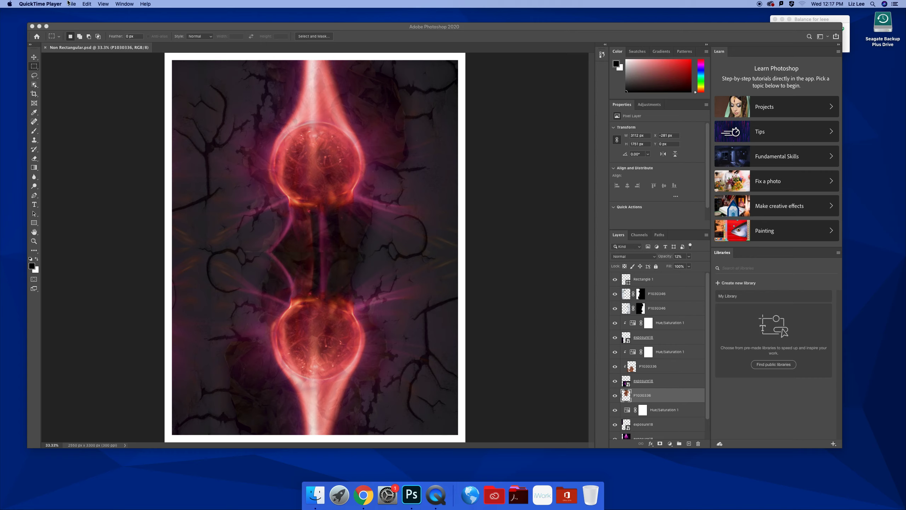
# - Bring up the File menu to reach the Print command for the artwork
pyautogui.click(72, 4)
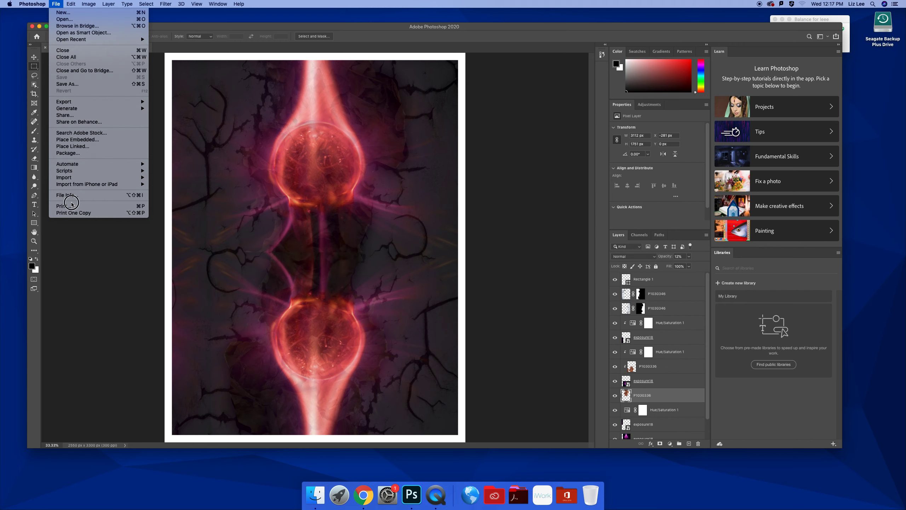
# - Start printing the artwork and go into the Canon PRO-1000 printer's own print options
pyautogui.click(61, 206)
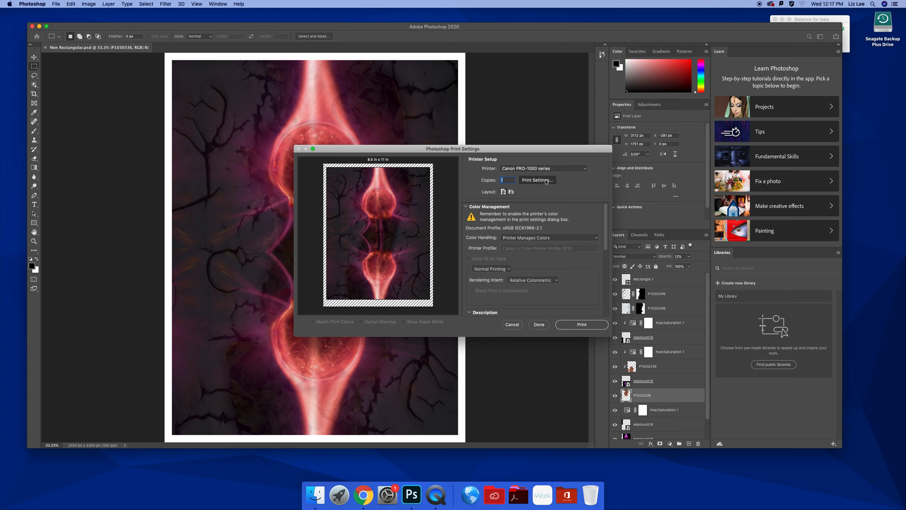
pyautogui.click(535, 180)
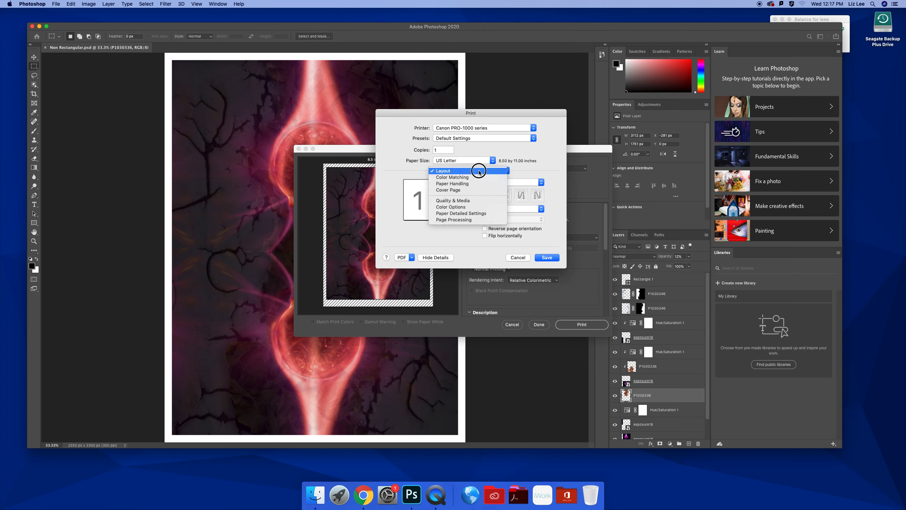
# - In Color Matching, try ColorSync, then settle back on Canon Color Matching
pyautogui.click(452, 178)
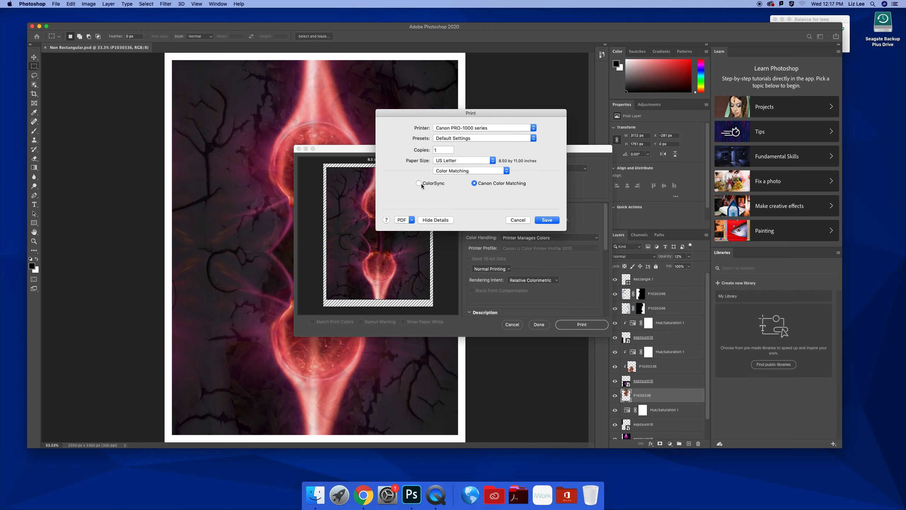
pyautogui.click(420, 184)
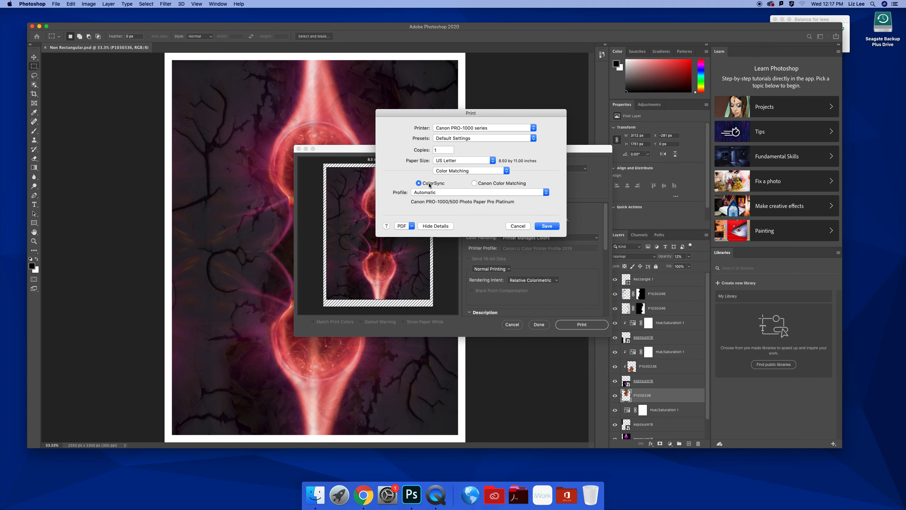
pyautogui.click(474, 184)
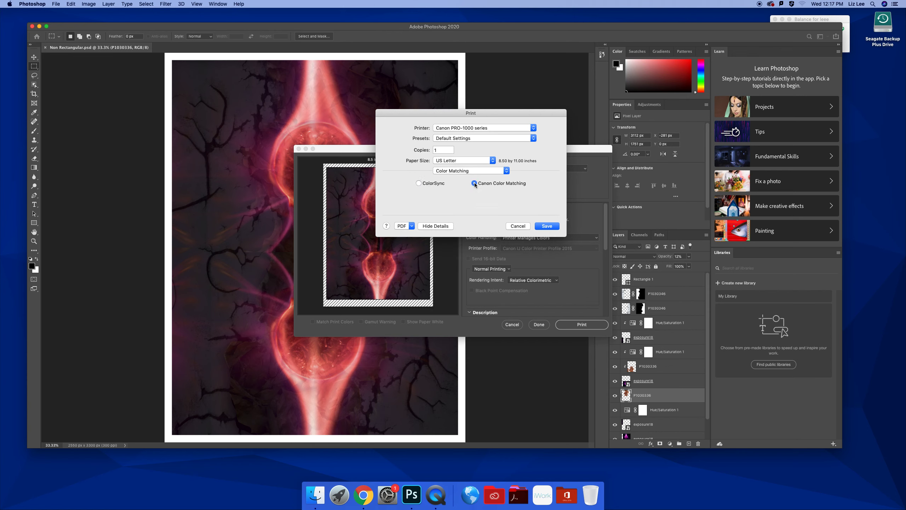
pyautogui.click(469, 170)
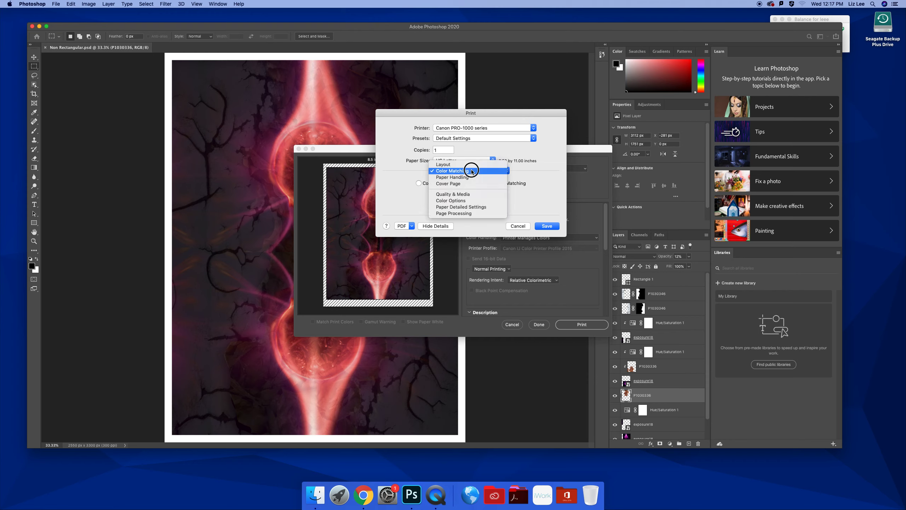
pyautogui.moveTo(470, 194)
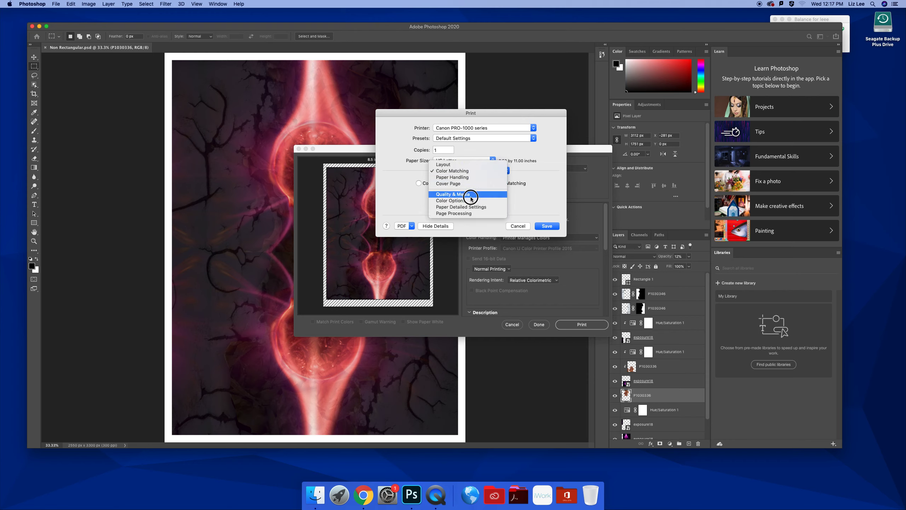
# - In Quality & Media, keep Photo Paper Pro Platinum as media with High print quality
pyautogui.click(450, 193)
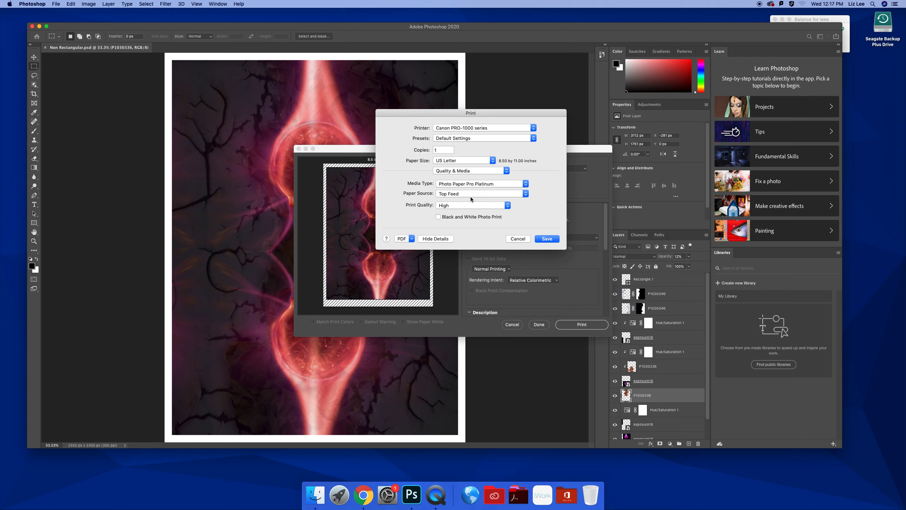
pyautogui.click(481, 184)
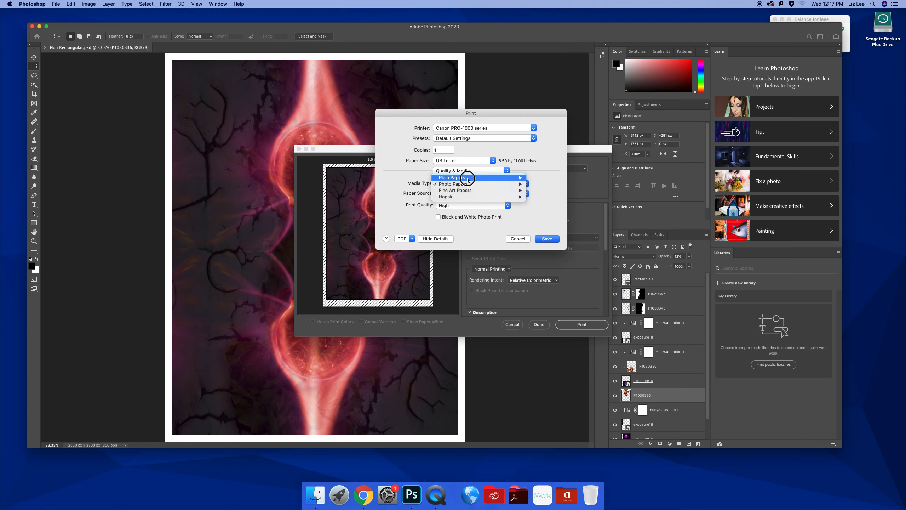
pyautogui.moveTo(453, 184)
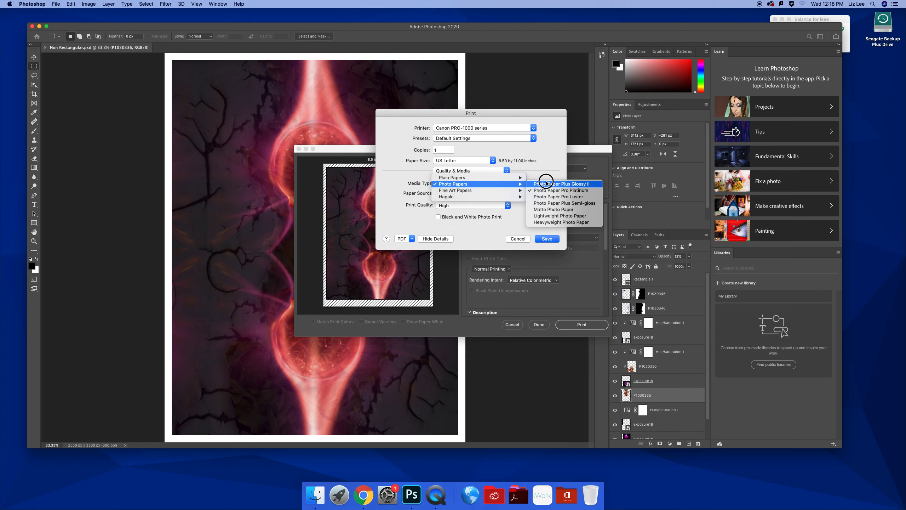
pyautogui.moveTo(543, 210)
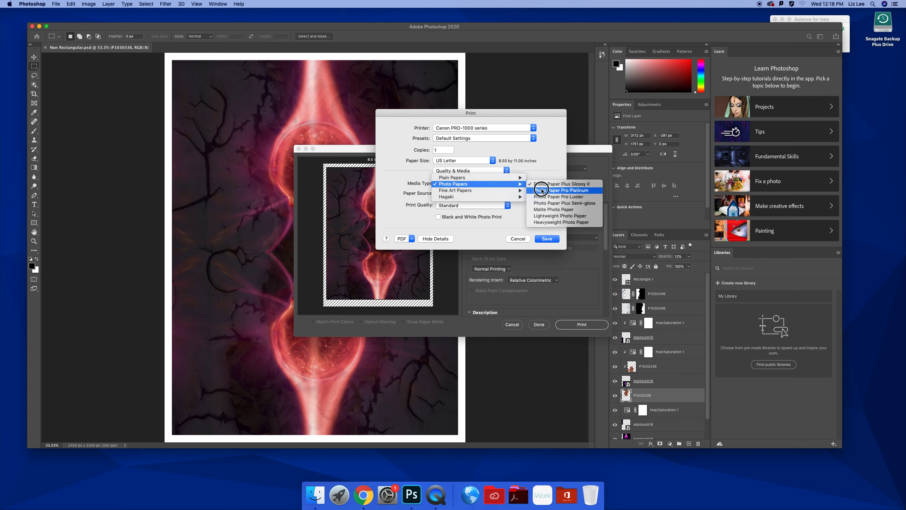
pyautogui.click(563, 190)
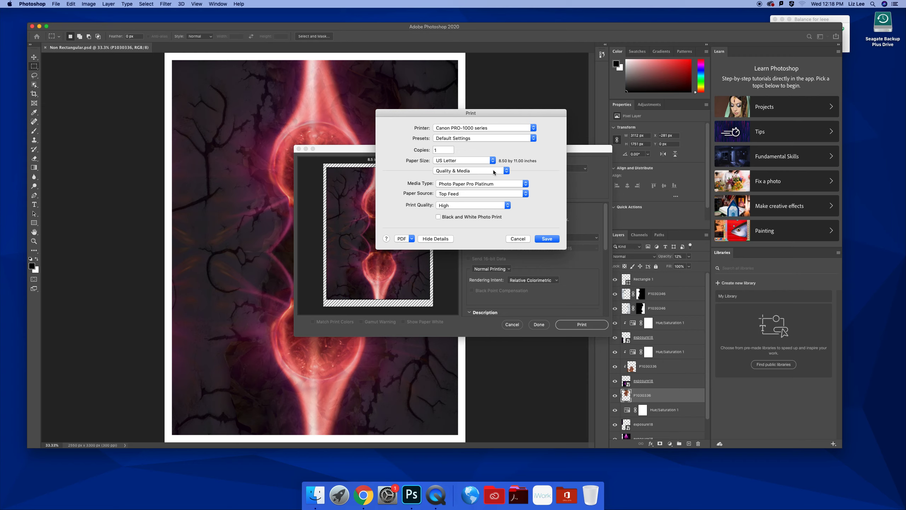
# - Confirm Canon Color Matching, then change the media type so quality becomes Standard
pyautogui.click(470, 171)
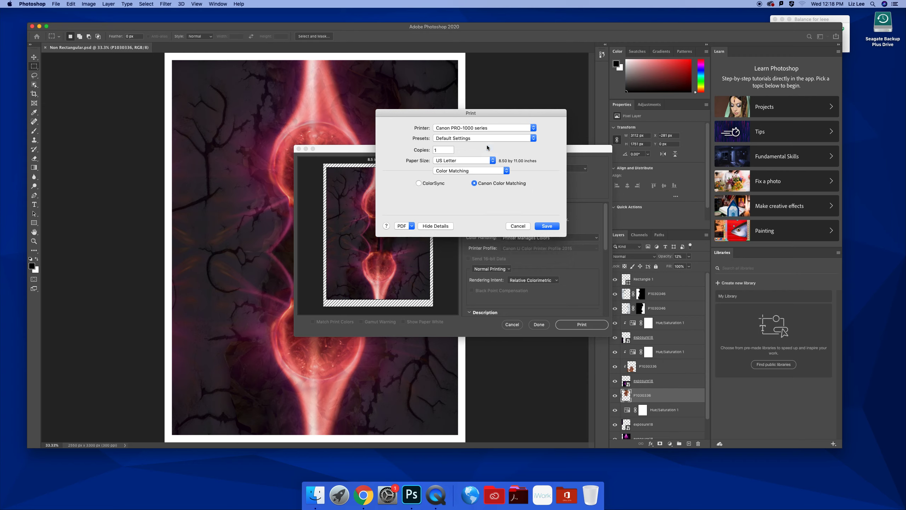
pyautogui.moveTo(515, 187)
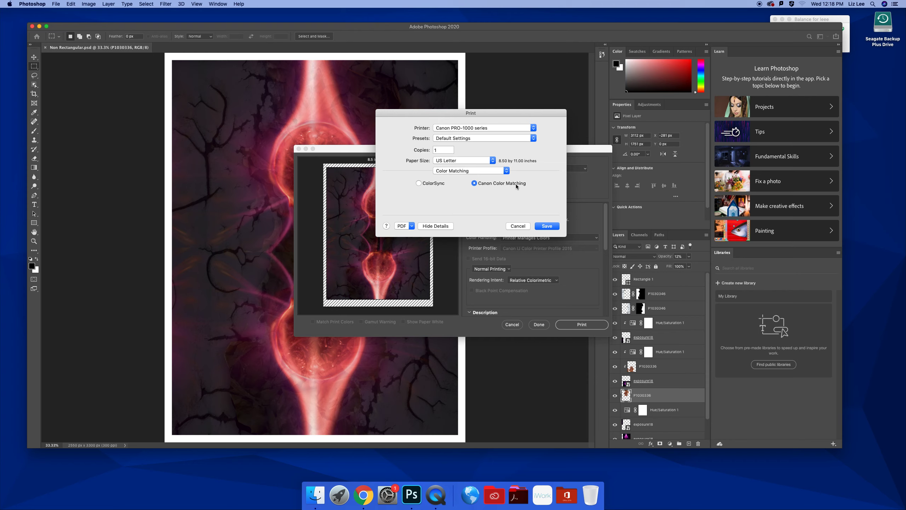
pyautogui.moveTo(505, 185)
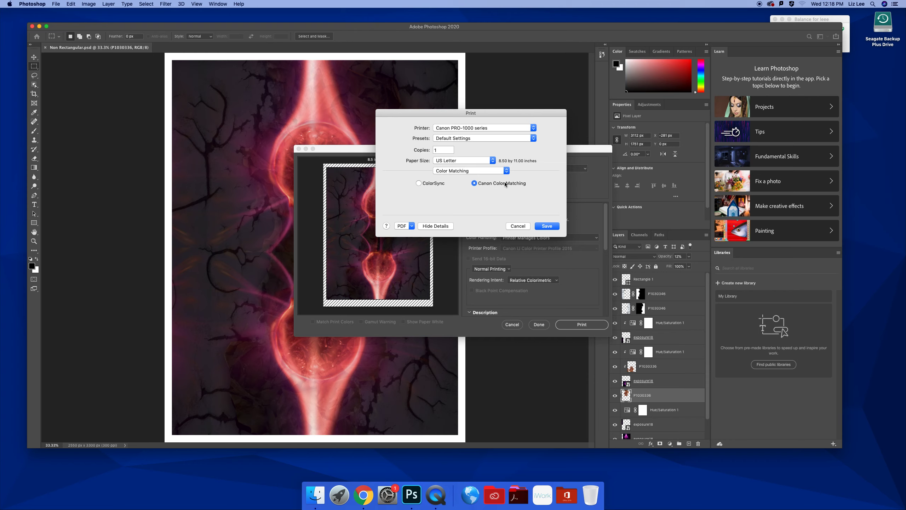
pyautogui.moveTo(500, 184)
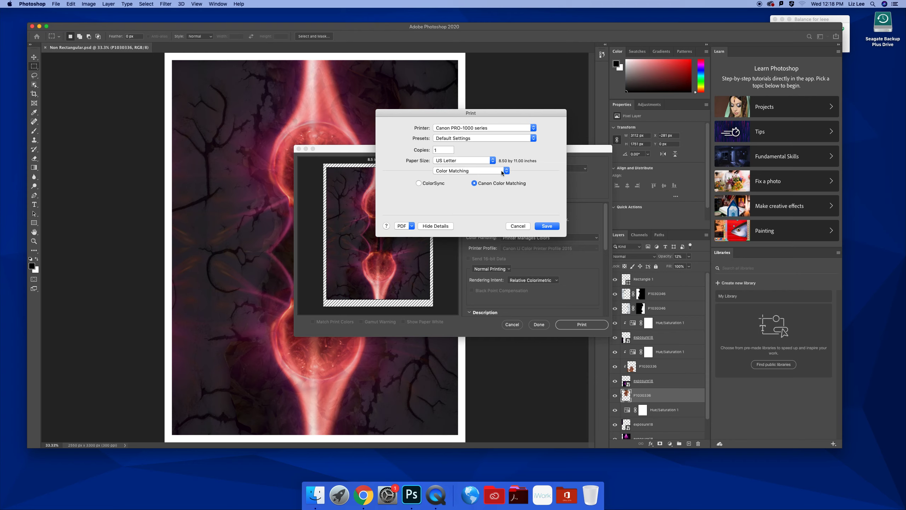
pyautogui.click(469, 170)
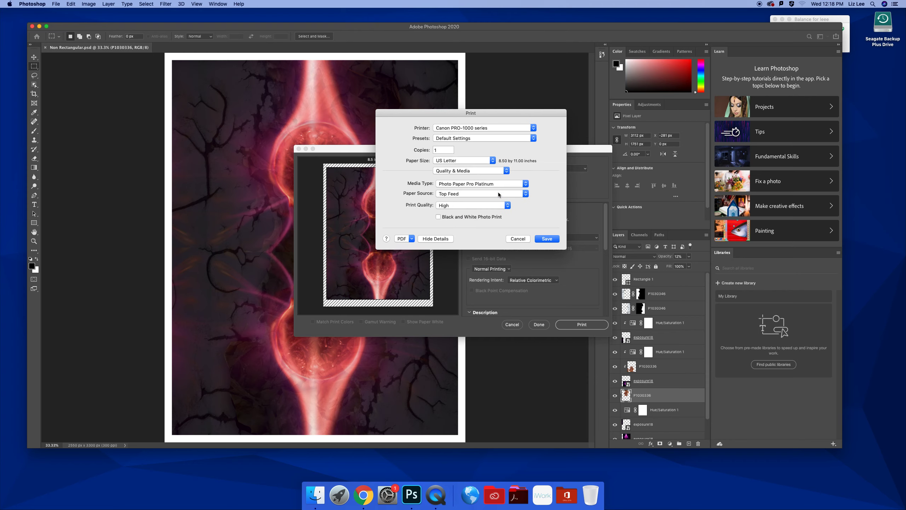
pyautogui.click(482, 183)
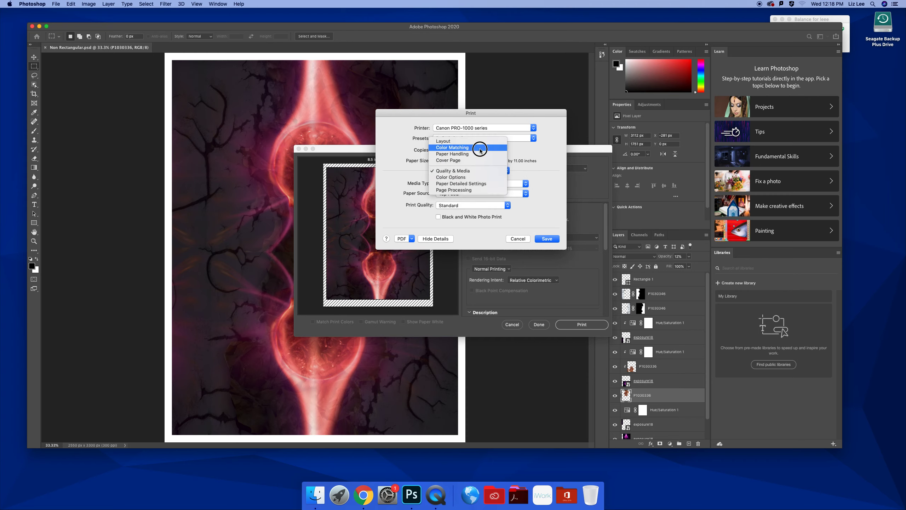
# - Switch to ColorSync with the Canon PRO-1000/500 Photo Paper Pro Platinum profile
pyautogui.click(452, 147)
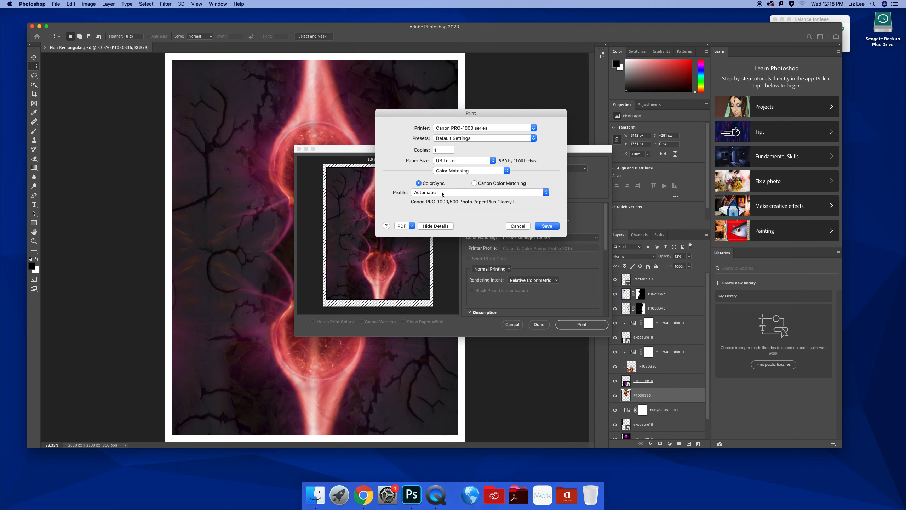
pyautogui.click(483, 192)
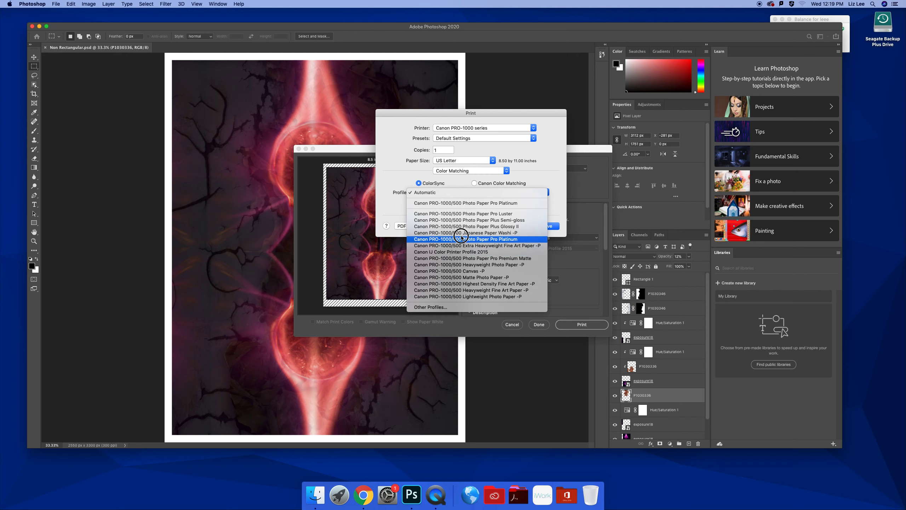
pyautogui.click(473, 226)
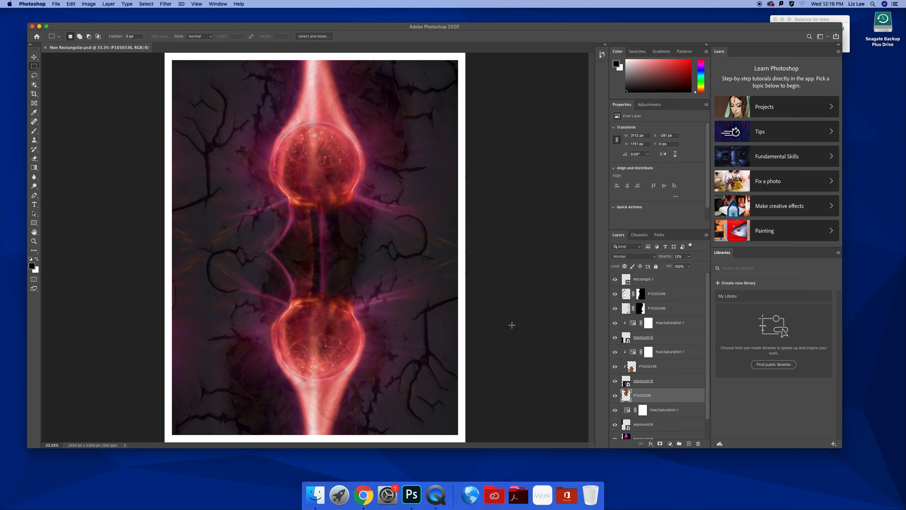
pyautogui.moveTo(318, 206)
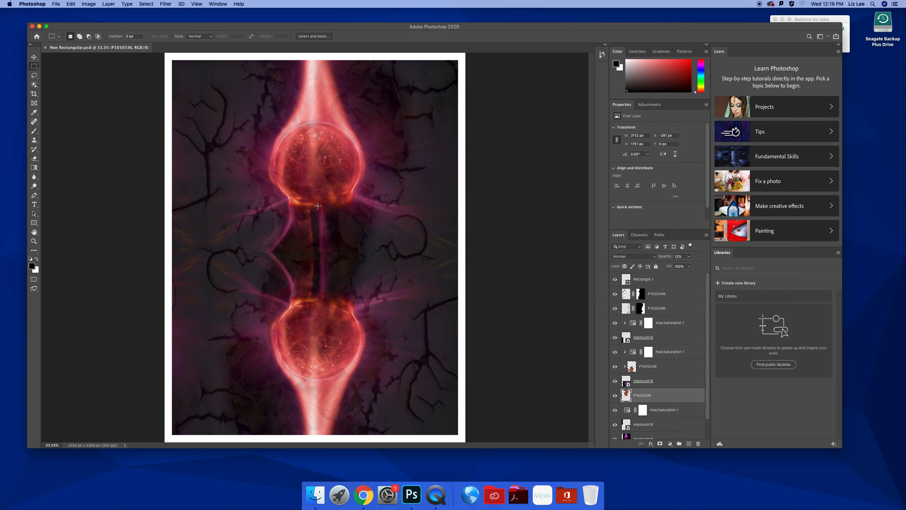
pyautogui.moveTo(244, 309)
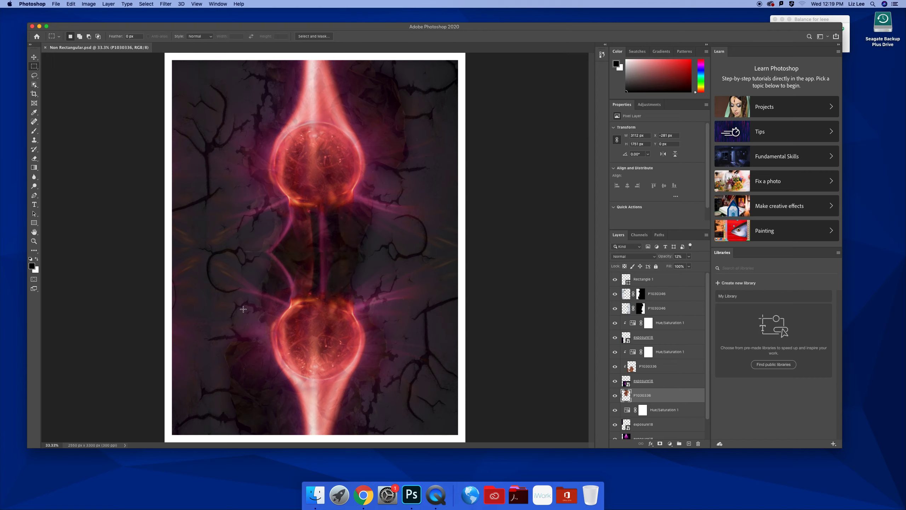
pyautogui.moveTo(220, 187)
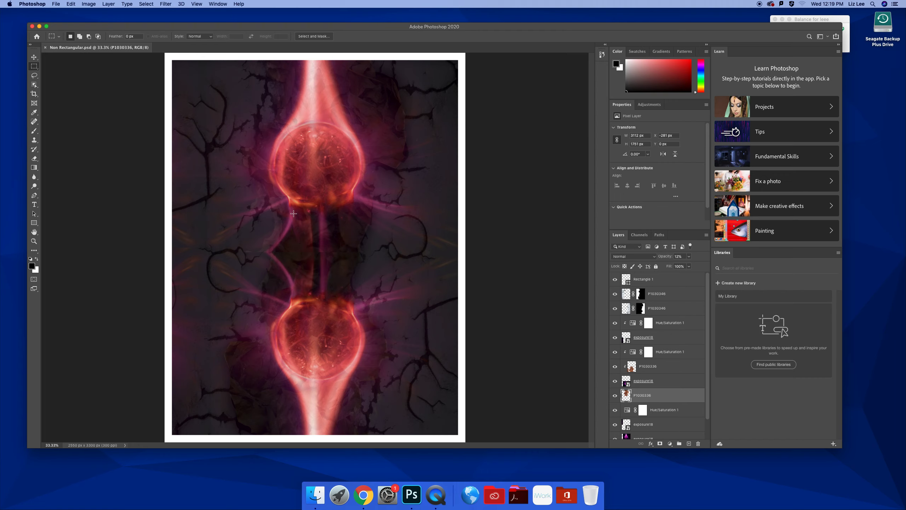
pyautogui.moveTo(247, 210)
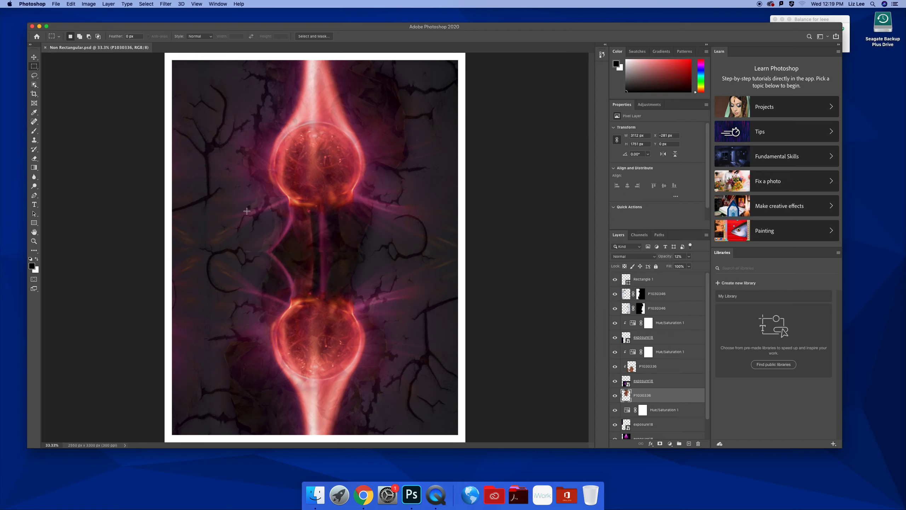
pyautogui.moveTo(278, 199)
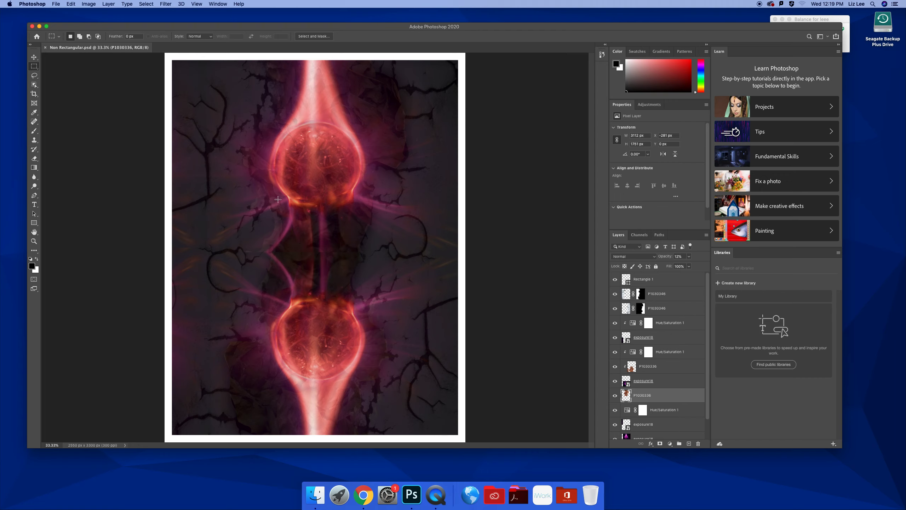